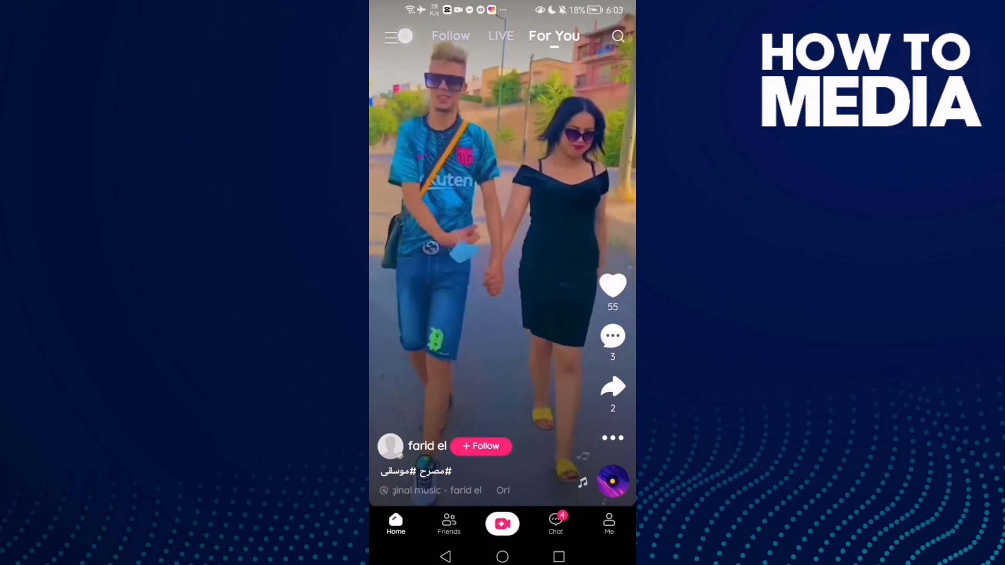
Reach Likee's Notifications settings via the side menu's Settings entry
{"action": "left_click", "coordinate": [398, 36]}
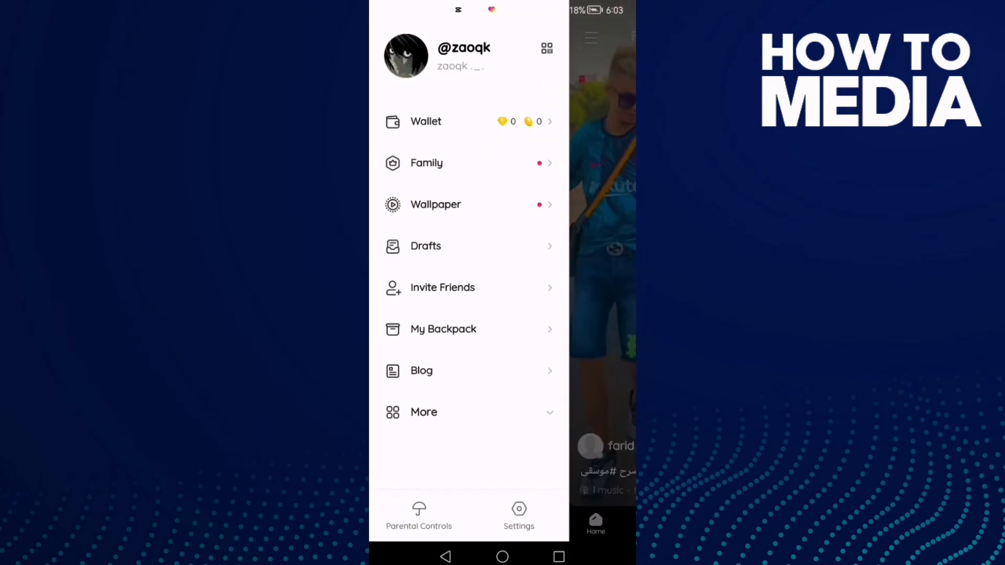
{"action": "left_click", "coordinate": [519, 516]}
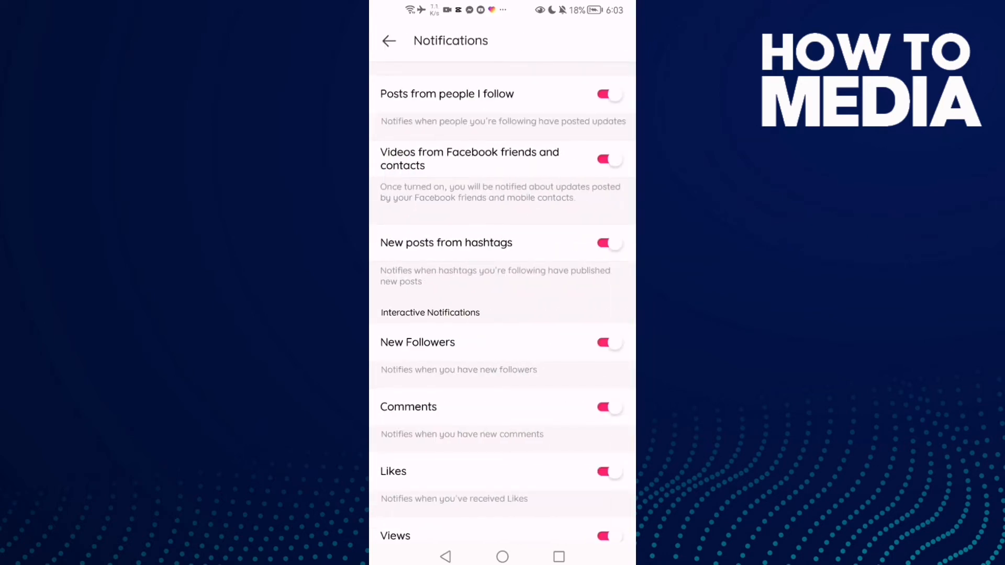
Switch off the Views notification toggle, leaving other notification types on
{"action": "scroll", "scroll_direction": "down", "scroll_amount": 3}
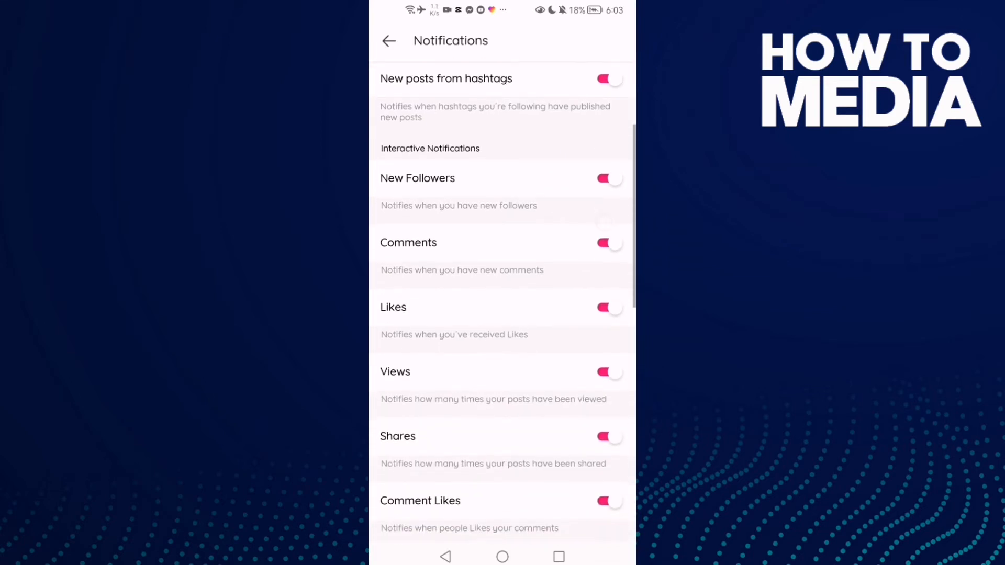
{"action": "scroll", "scroll_direction": "down", "scroll_amount": 3}
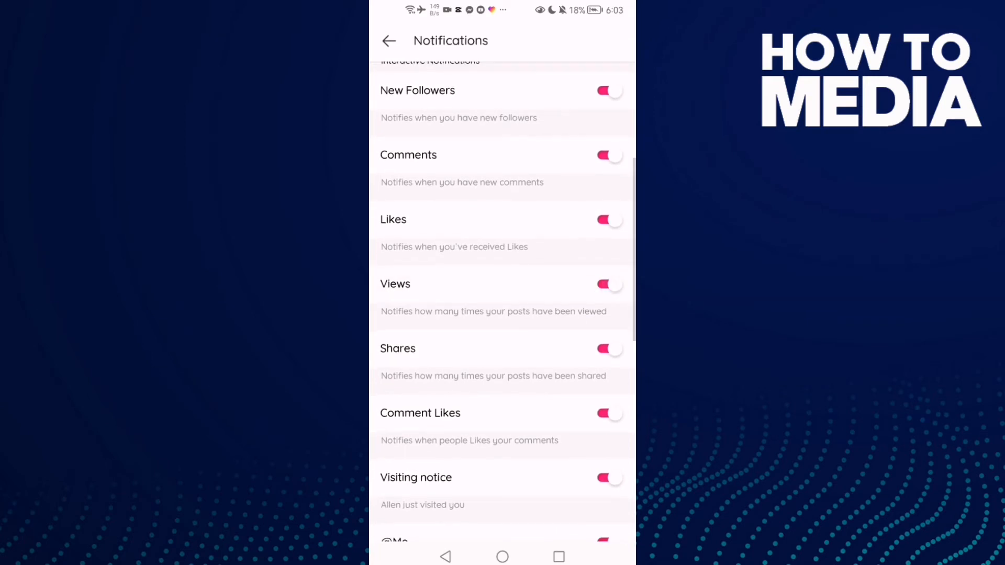
{"action": "left_click", "coordinate": [607, 284]}
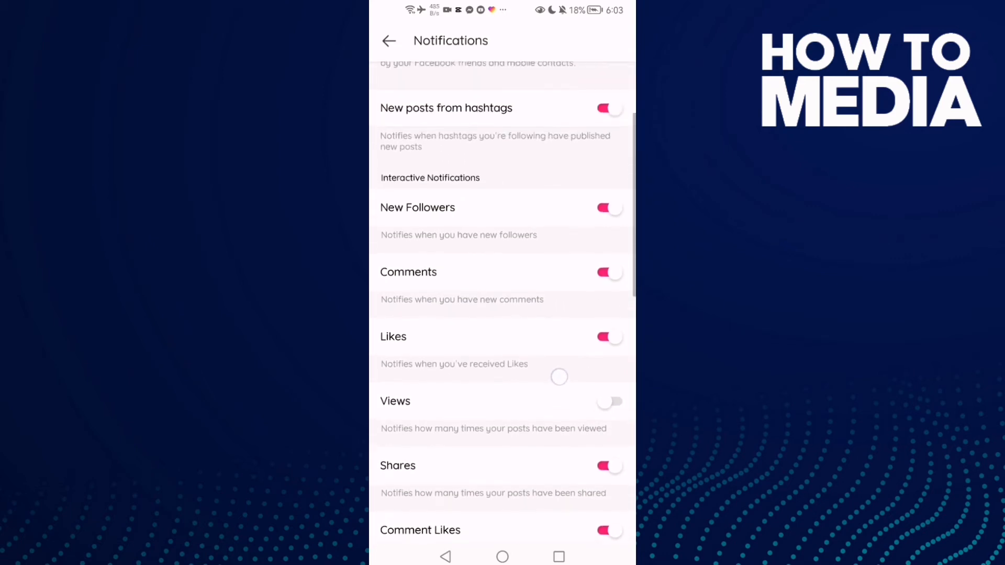
Exit Likee to the phone's home screen with Views notifications still off
{"action": "scroll", "scroll_direction": "up", "scroll_amount": 3}
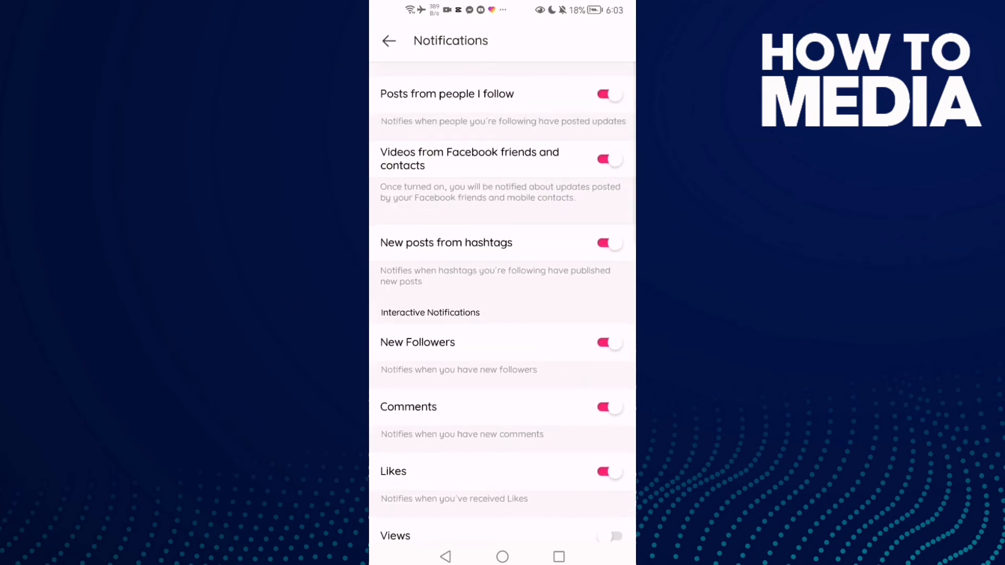
{"action": "left_click", "coordinate": [502, 557]}
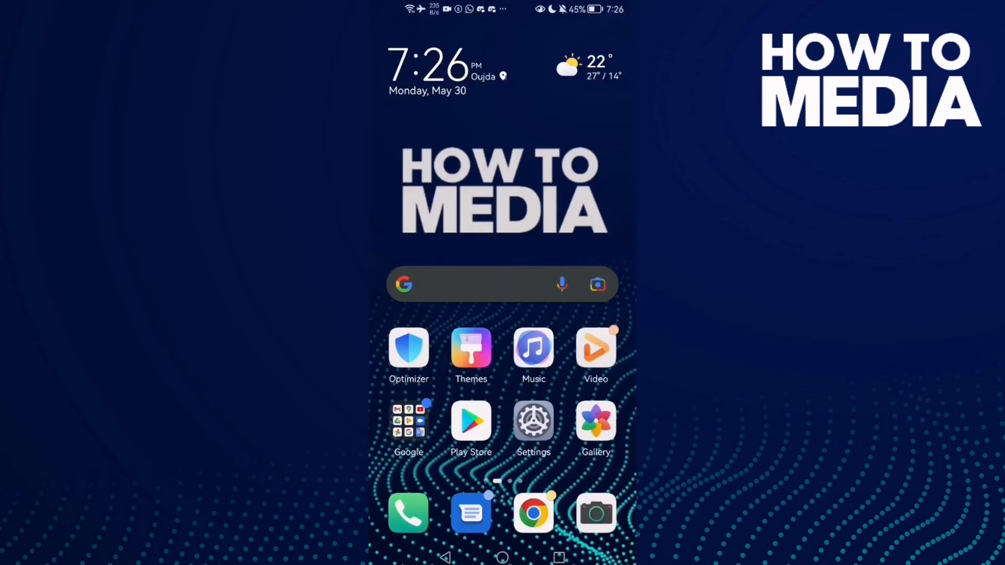